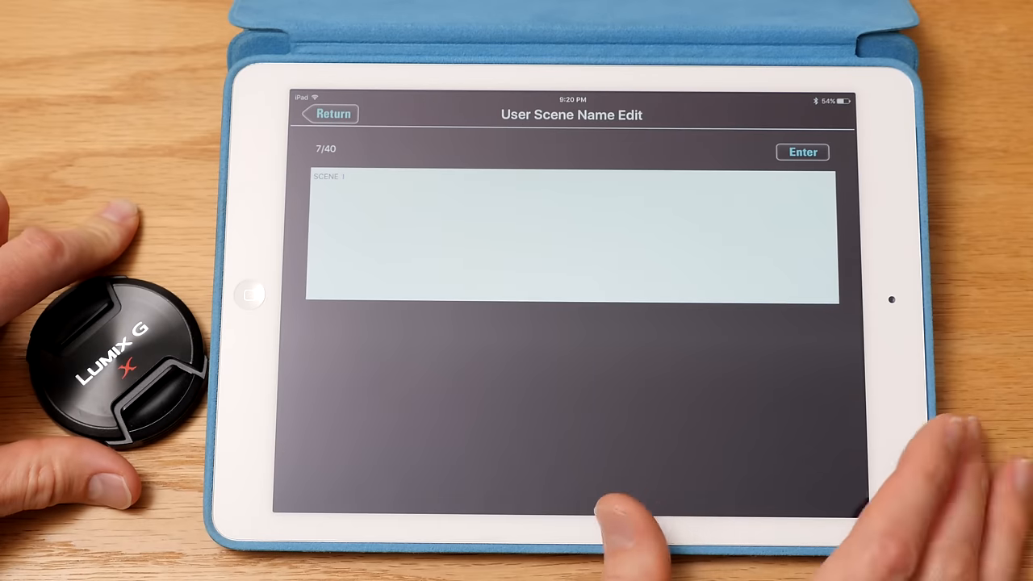
Step: Leave the User Scene Name editor and return to the Next Take settings list
{"action": "left_click", "coordinate": [564, 234]}
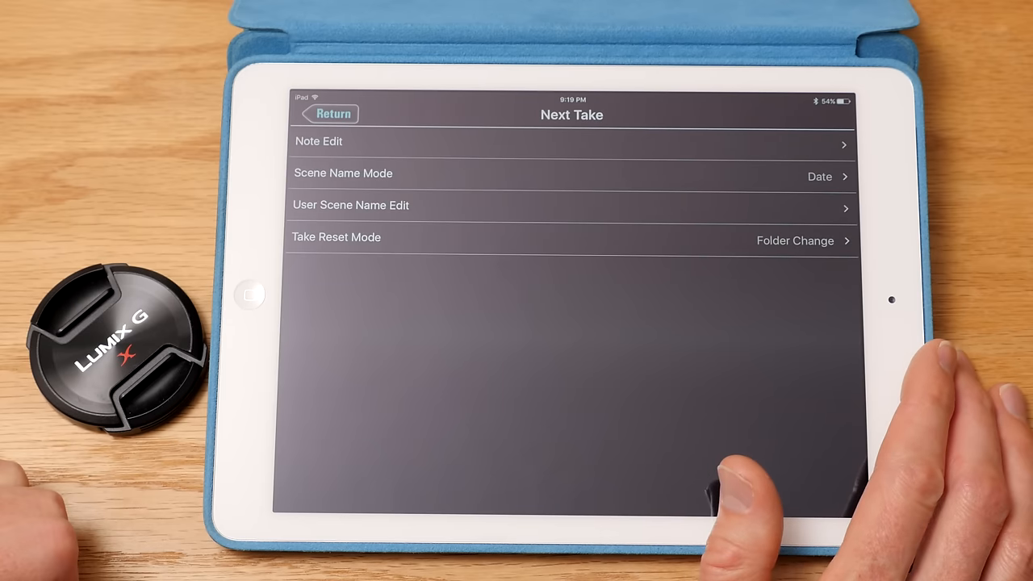
{"action": "left_click", "coordinate": [319, 141]}
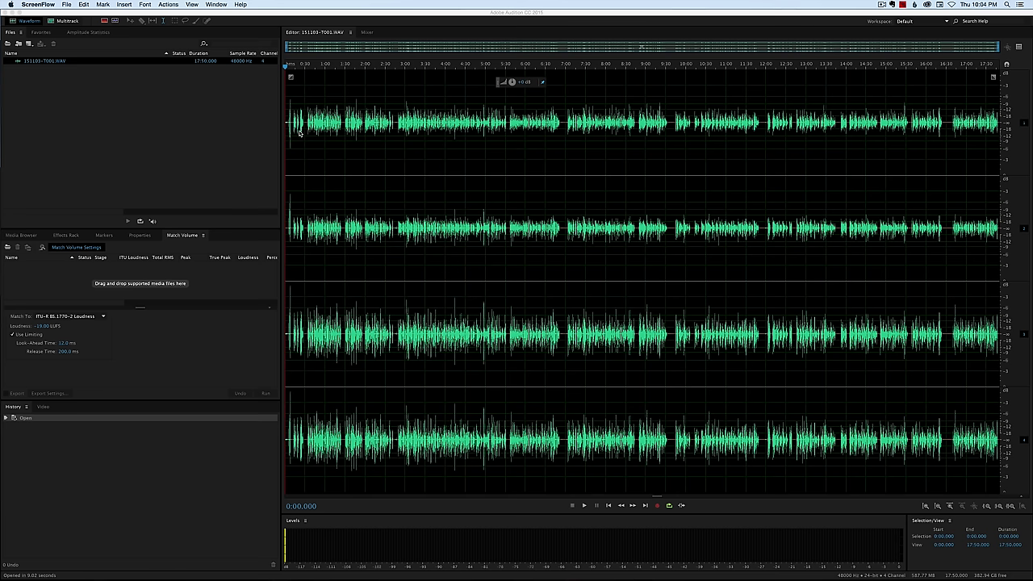
{"action": "mouse_move", "coordinate": [307, 276]}
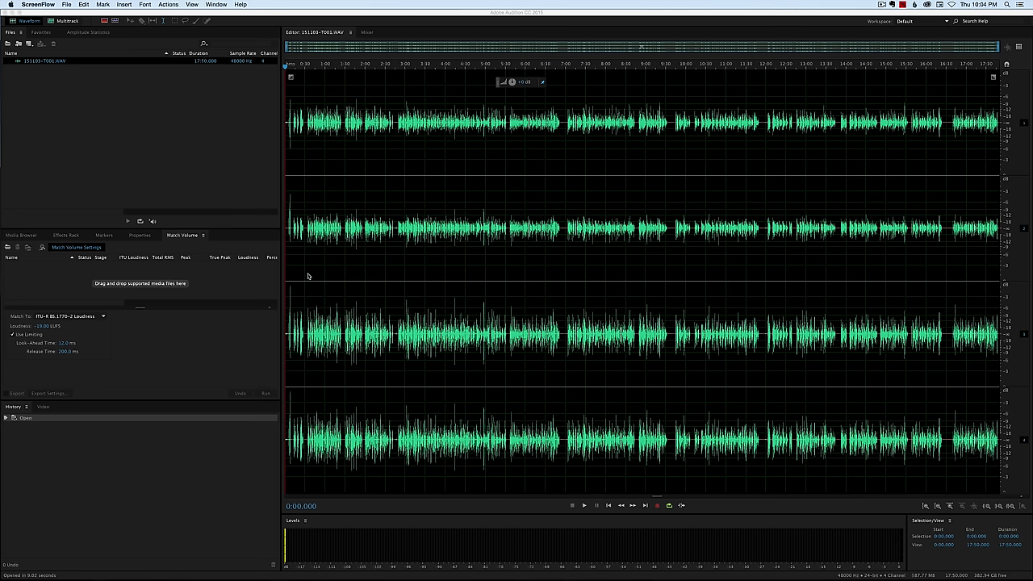
{"action": "mouse_move", "coordinate": [331, 433]}
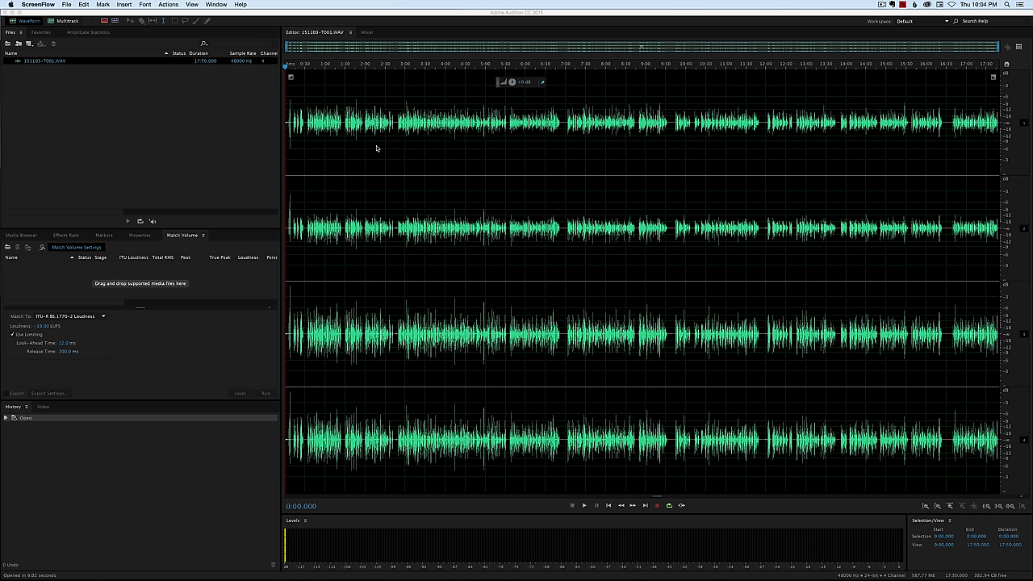
{"action": "mouse_move", "coordinate": [323, 398]}
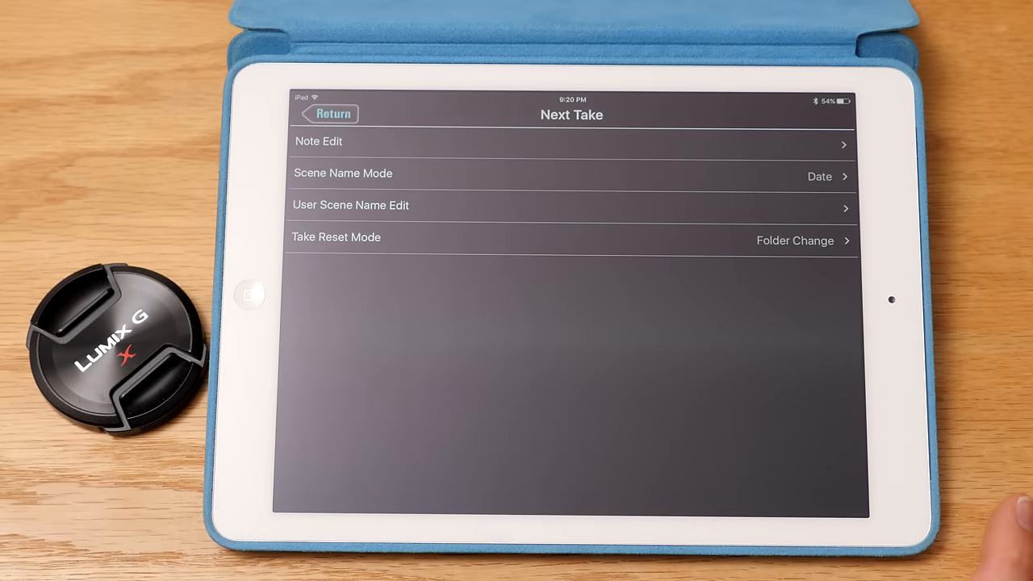
Step: Check the Scene Name Mode options (None, Current Folder, Date), leaving Date selected
{"action": "left_click", "coordinate": [343, 172]}
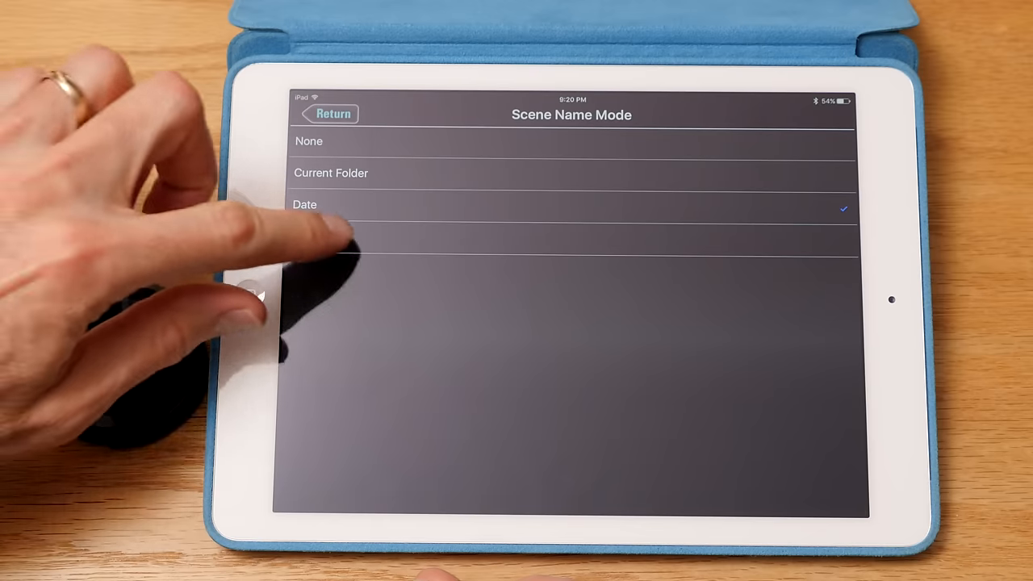
{"action": "left_click", "coordinate": [331, 113]}
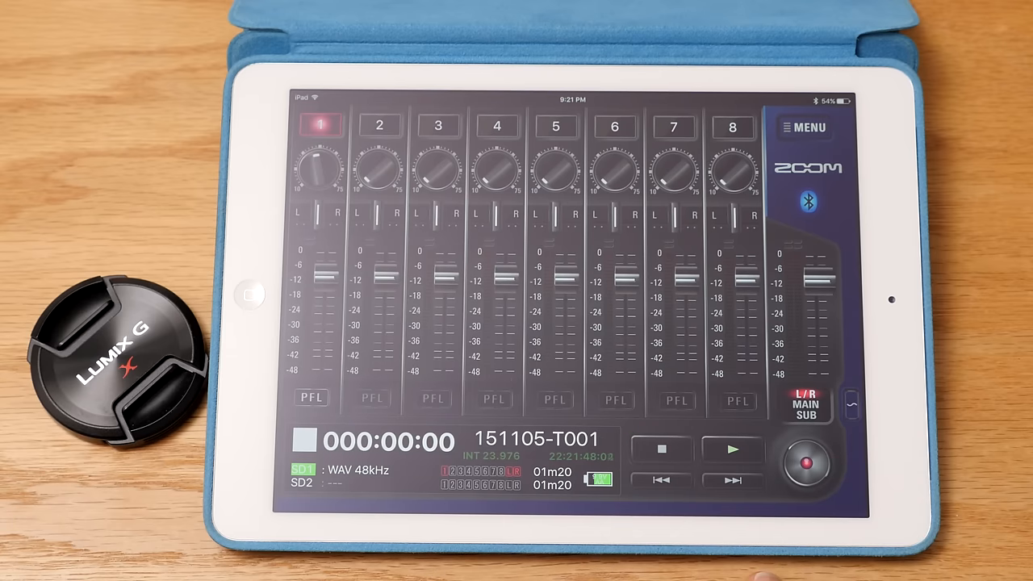
Step: Change the take naming format so the next take is T001 without the date prefix
{"action": "left_click", "coordinate": [804, 461]}
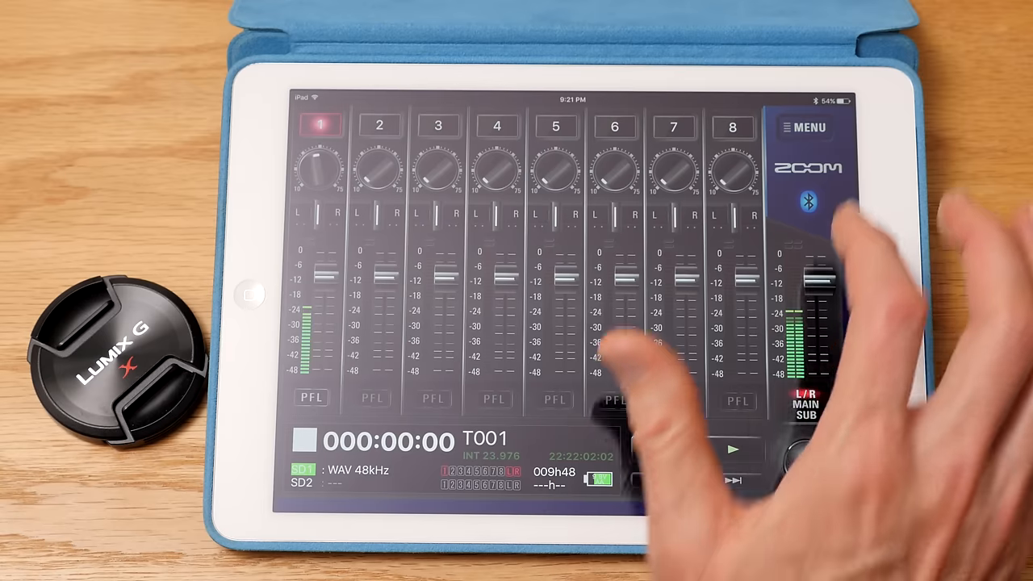
{"action": "left_click", "coordinate": [806, 128]}
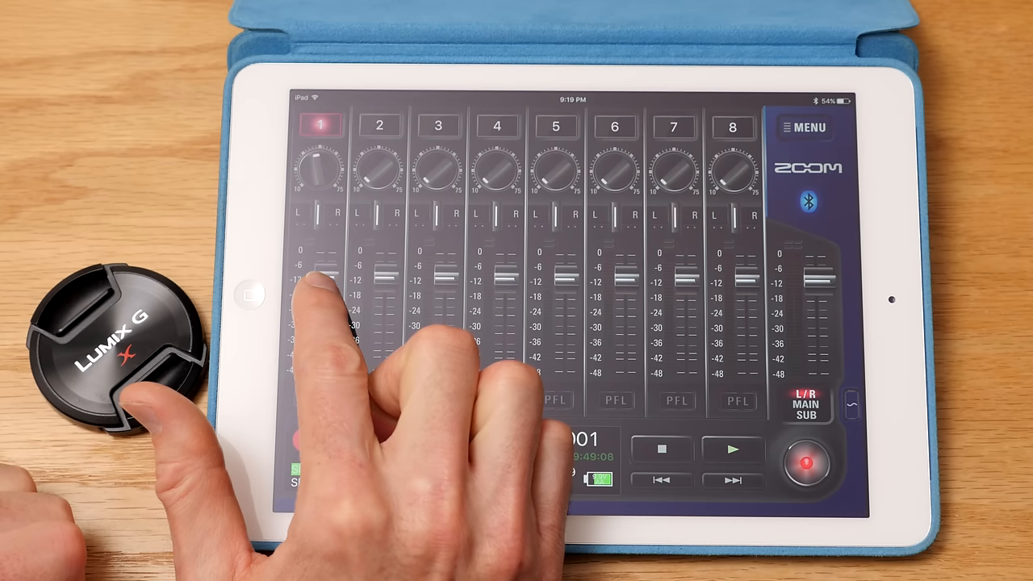
Step: Drag channel 1's fader up and fine-tune it to read -5.0 dB
{"action": "left_click_drag", "start_coordinate": [319, 286], "coordinate": [311, 347]}
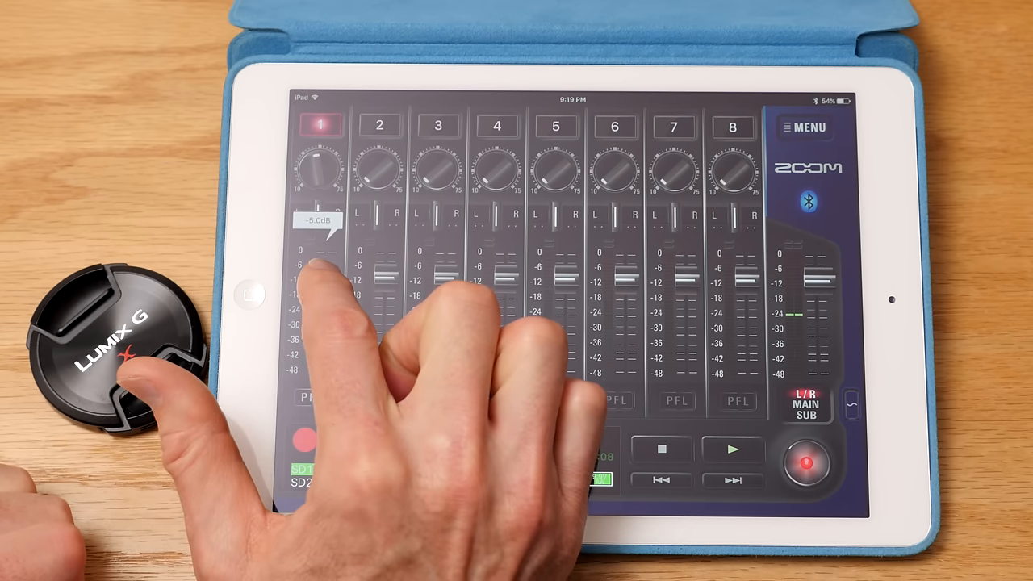
{"action": "left_click_drag", "start_coordinate": [327, 282], "coordinate": [327, 258]}
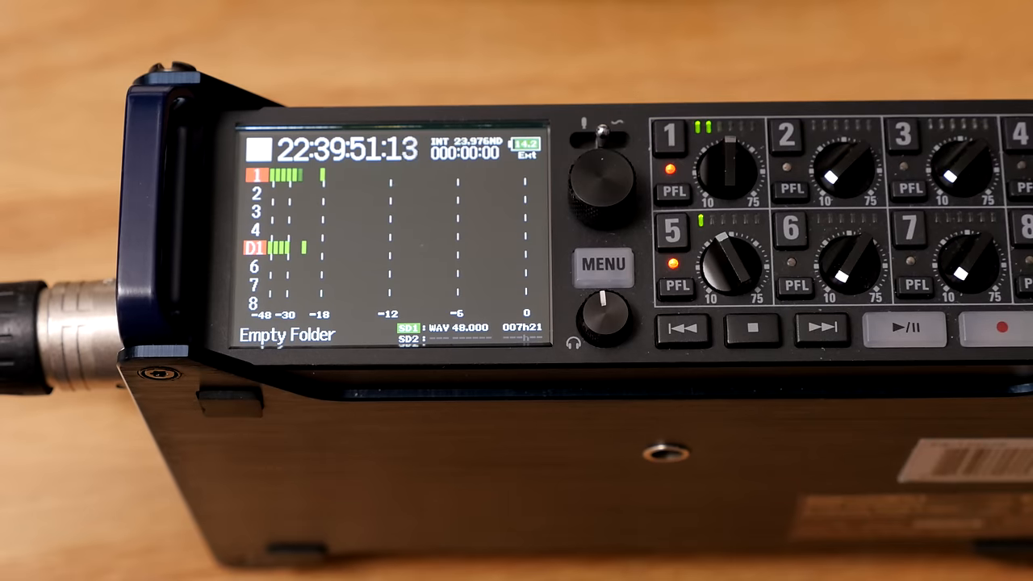
Step: Visit the LED Brightness setting (50), then return to the light-mode home meter screen
{"action": "left_click", "coordinate": [603, 265]}
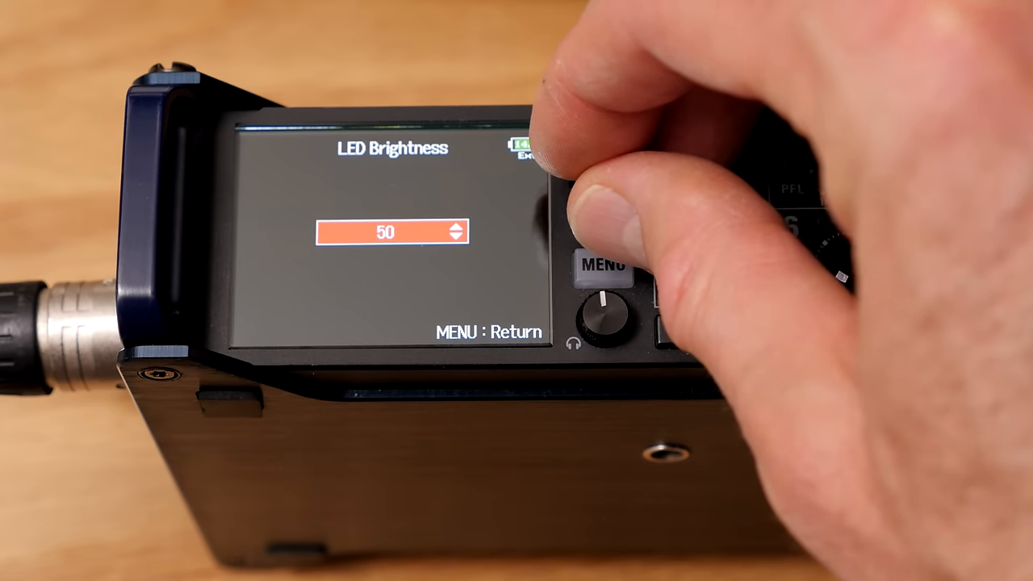
{"action": "left_click", "coordinate": [606, 267]}
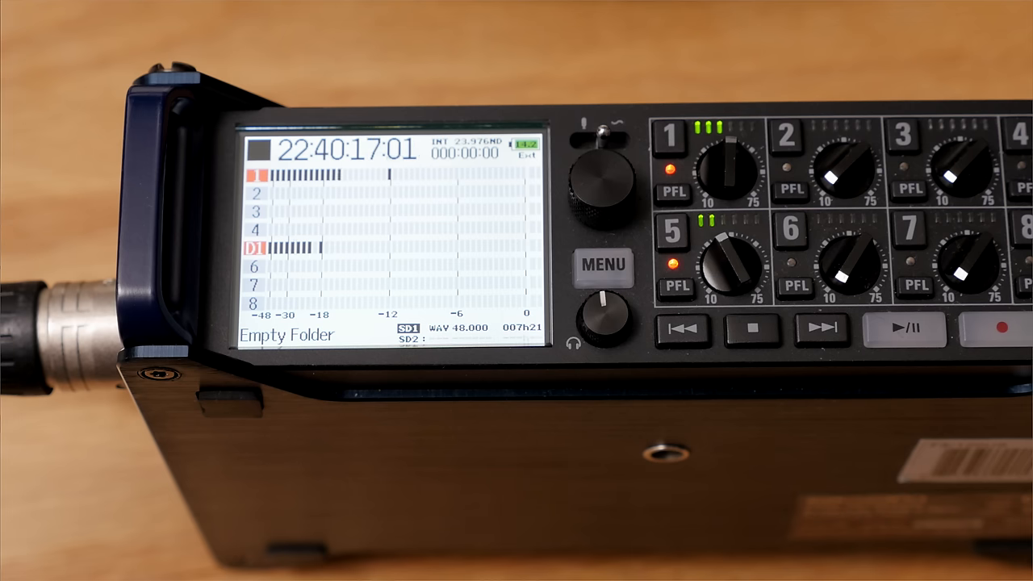